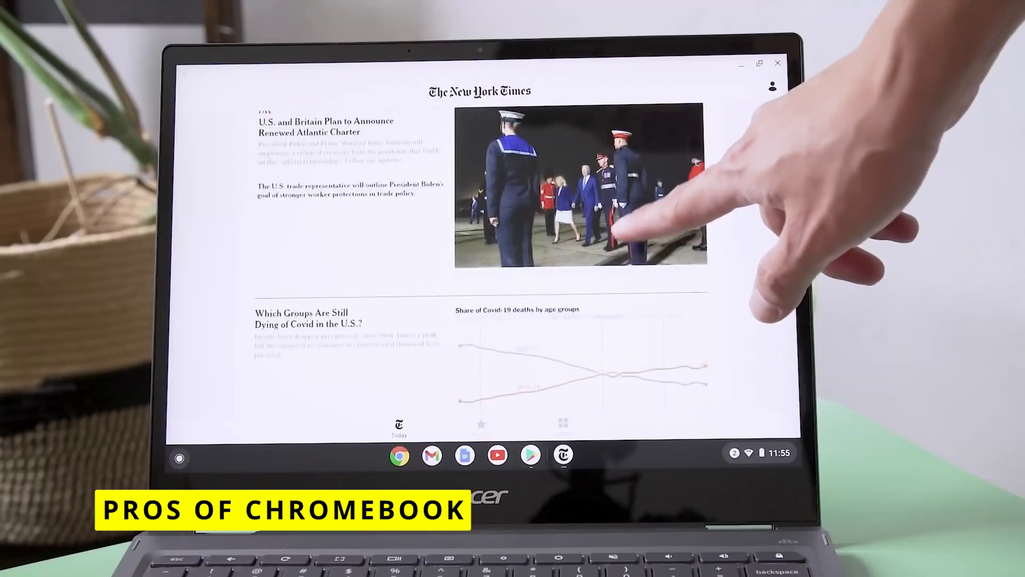
{"action": "scroll", "scroll_direction": "down", "scroll_amount": 3}
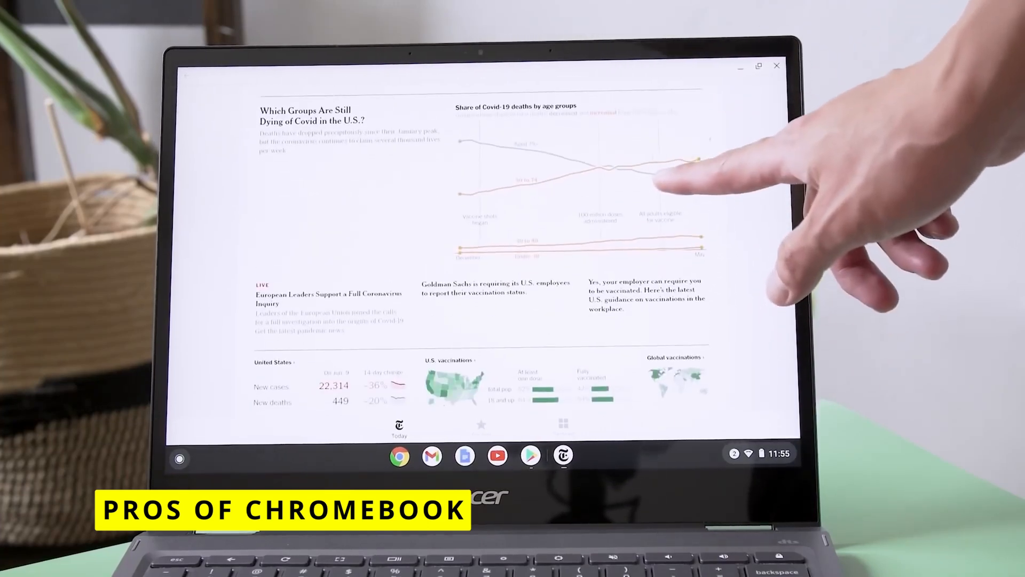